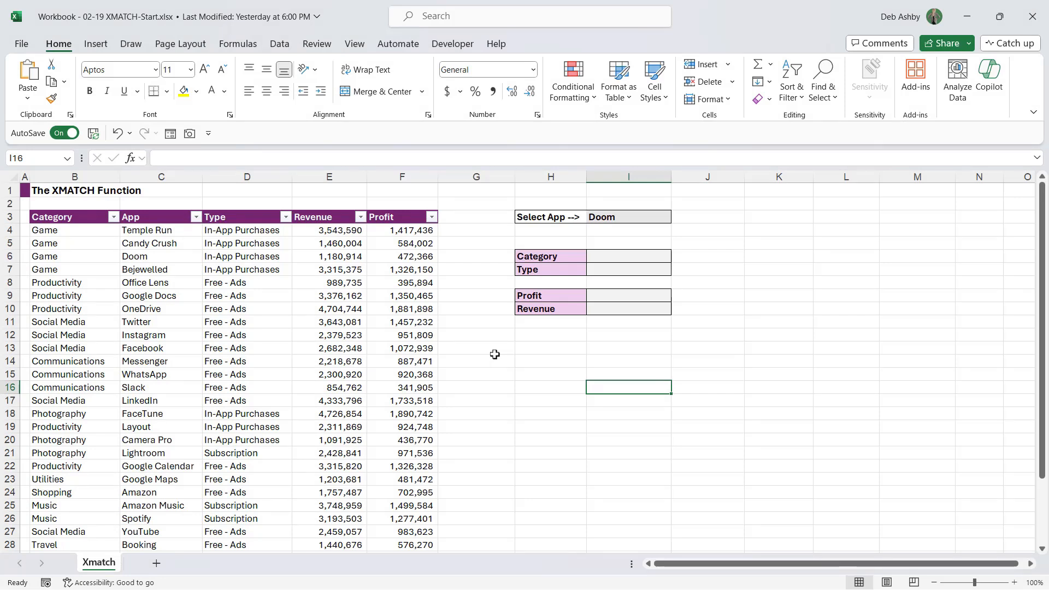
{"action": "mouse_move", "coordinate": [579, 360]}
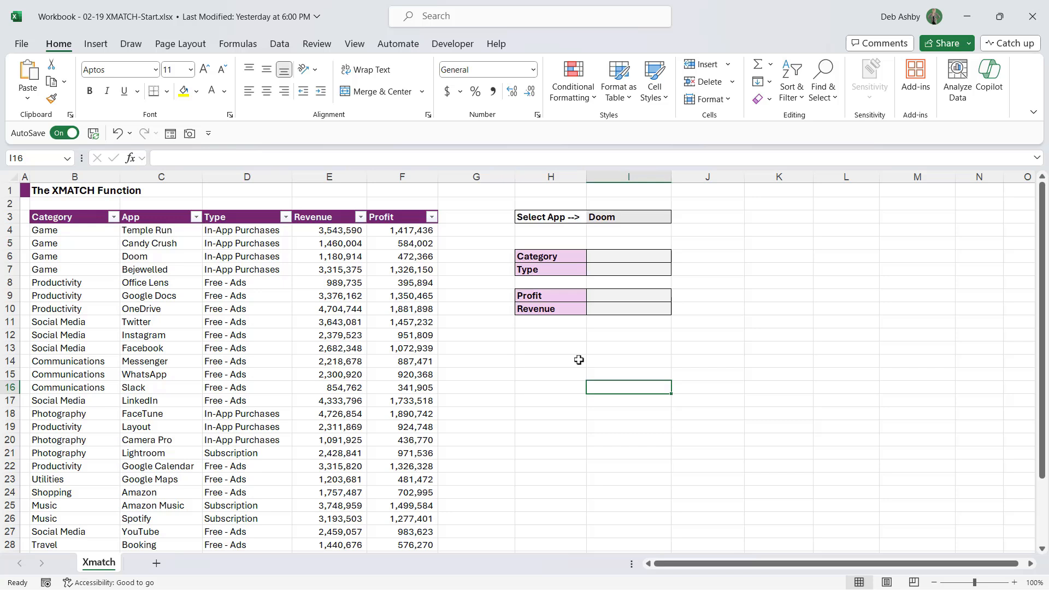
{"action": "mouse_move", "coordinate": [697, 352]}
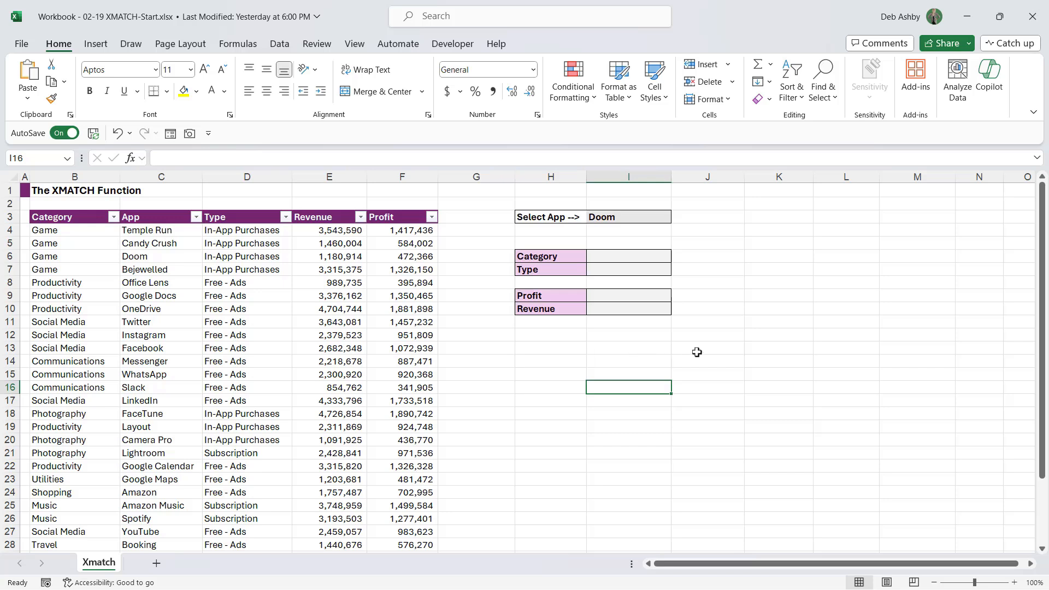
{"action": "mouse_move", "coordinate": [640, 347]}
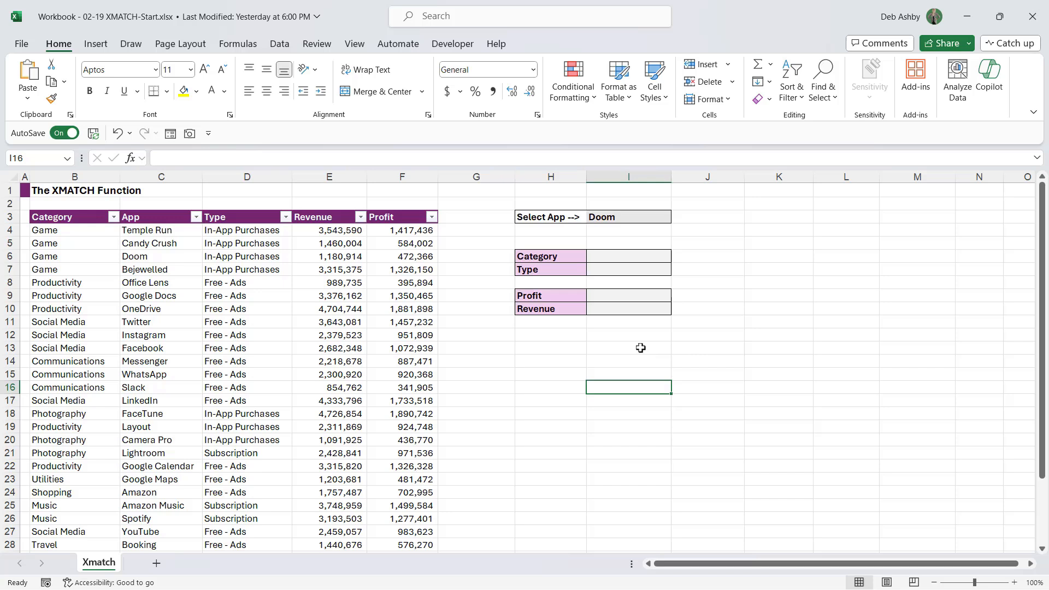
Review the app list in I3's dropdown and return to the empty Category result cell I6
{"action": "left_click", "coordinate": [628, 256]}
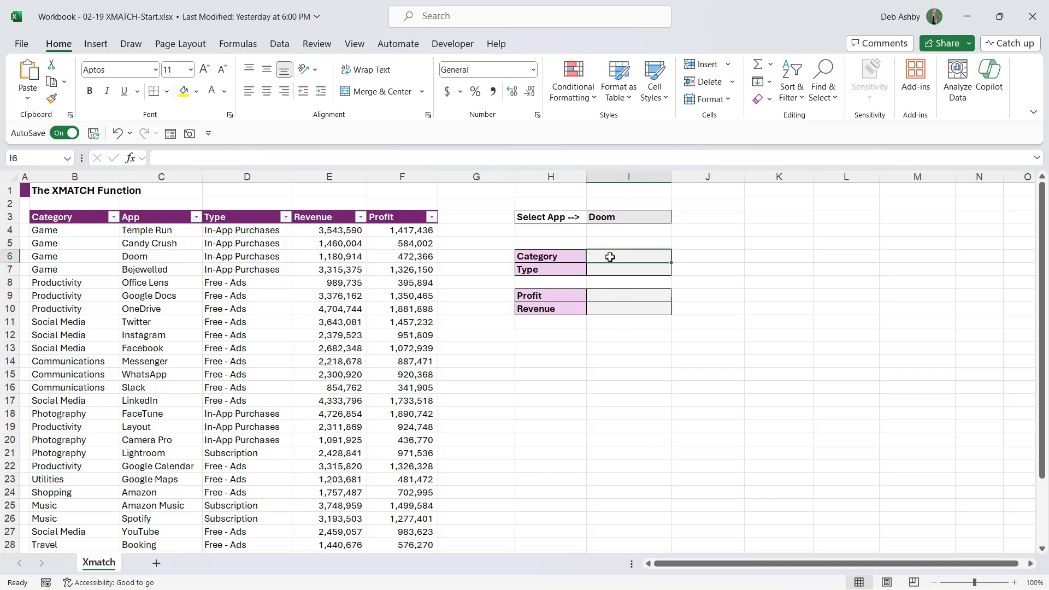
{"action": "mouse_move", "coordinate": [743, 258]}
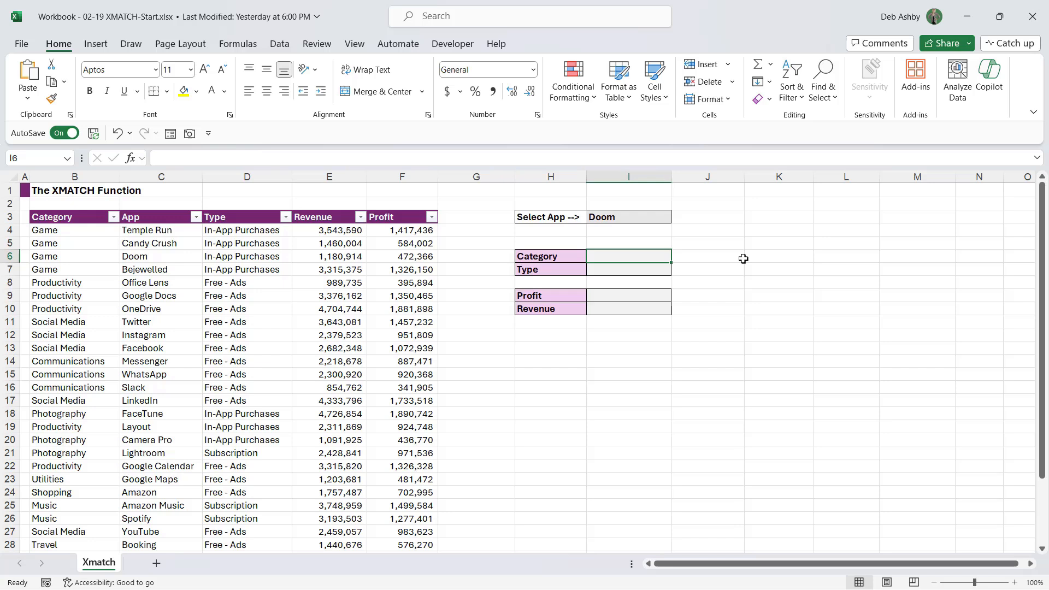
{"action": "left_click", "coordinate": [329, 321]}
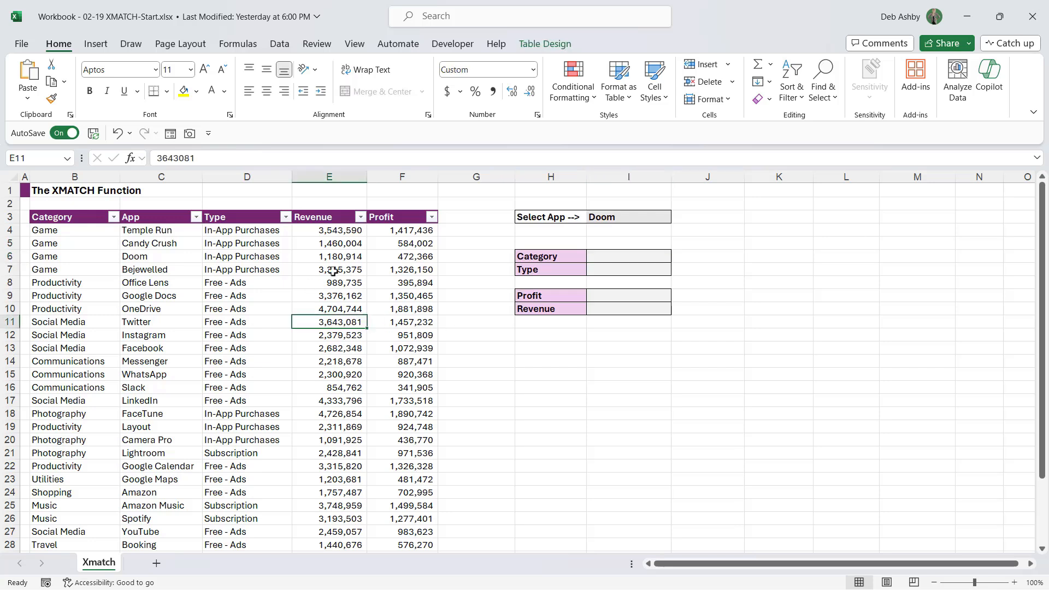
{"action": "mouse_move", "coordinate": [341, 304]}
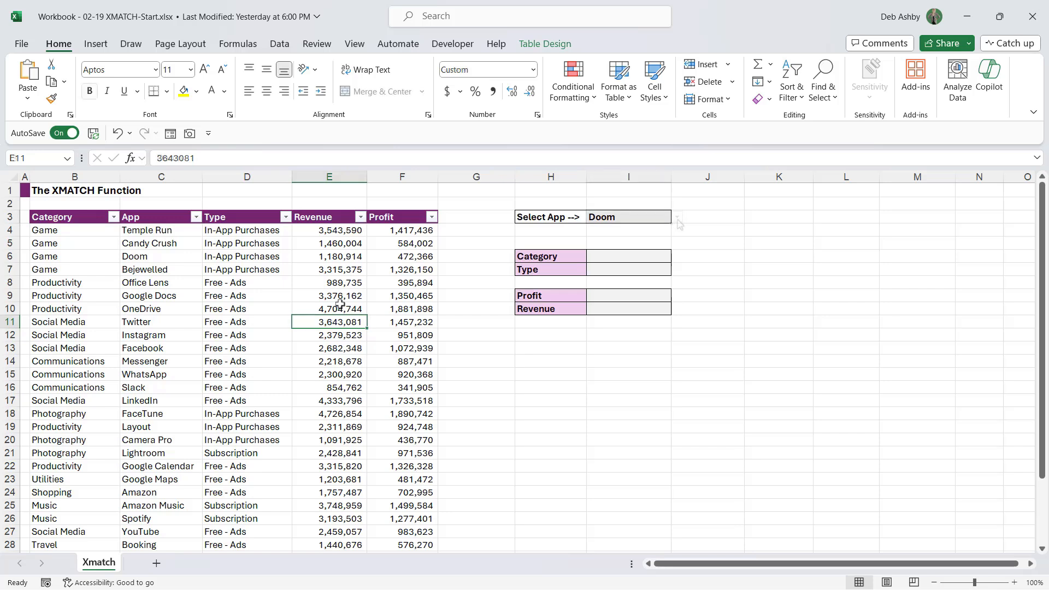
{"action": "left_click", "coordinate": [676, 216]}
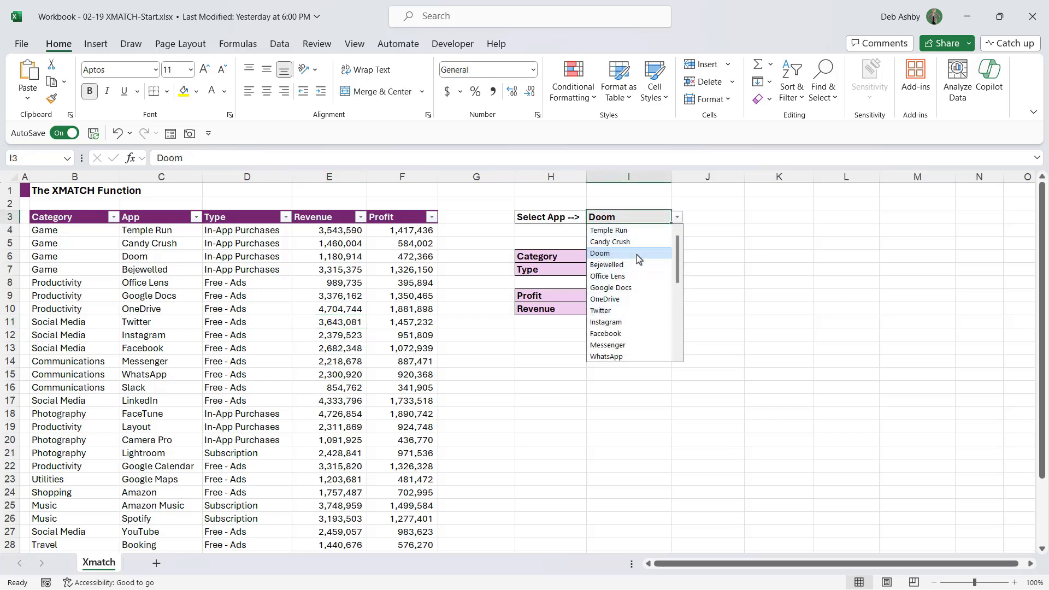
{"action": "left_click", "coordinate": [598, 253]}
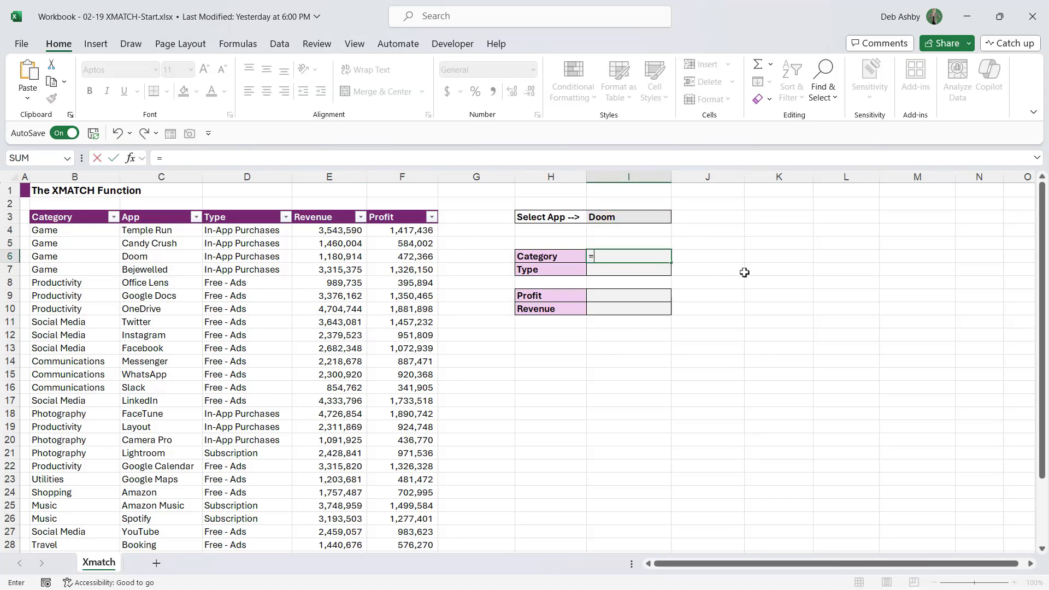
Enter =MATCH(I3,Apps[App],0) in I6 so it returns 3, Doom's position in the App column
{"action": "type", "text": "=MATCH("}
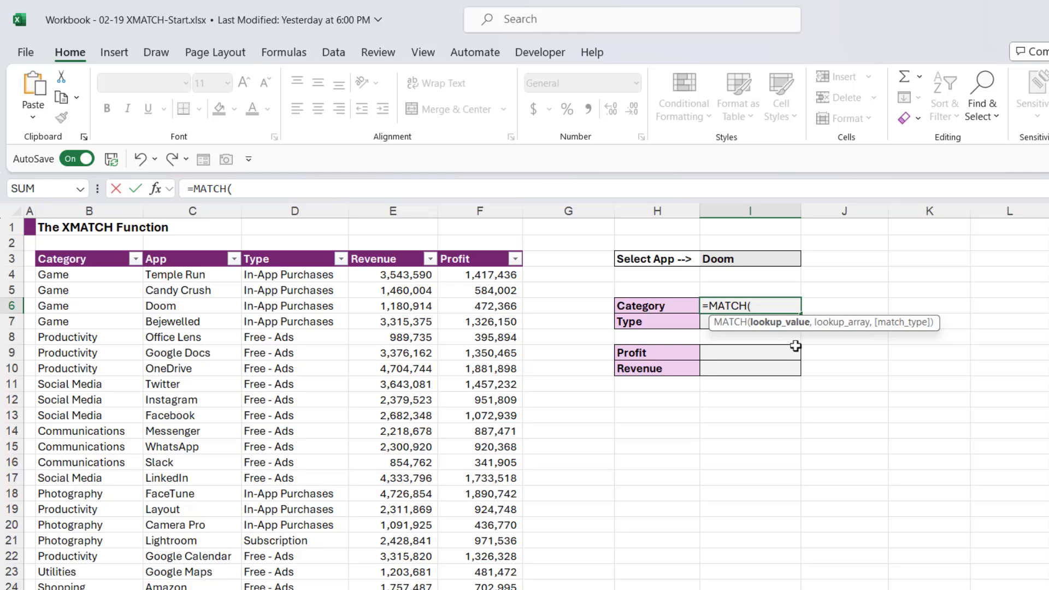
{"action": "mouse_move", "coordinate": [912, 340]}
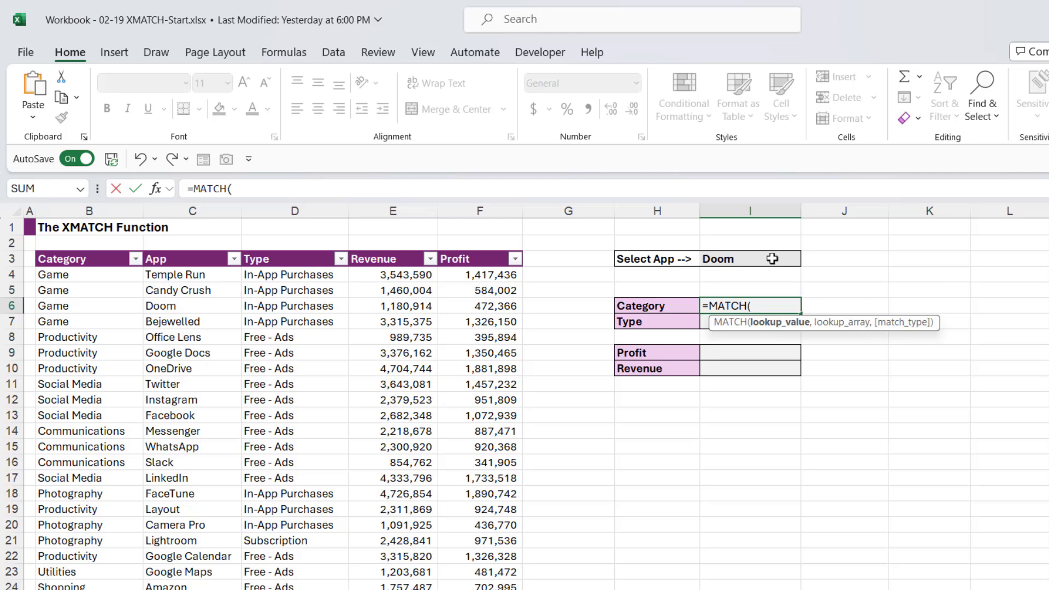
{"action": "left_click", "coordinate": [750, 258]}
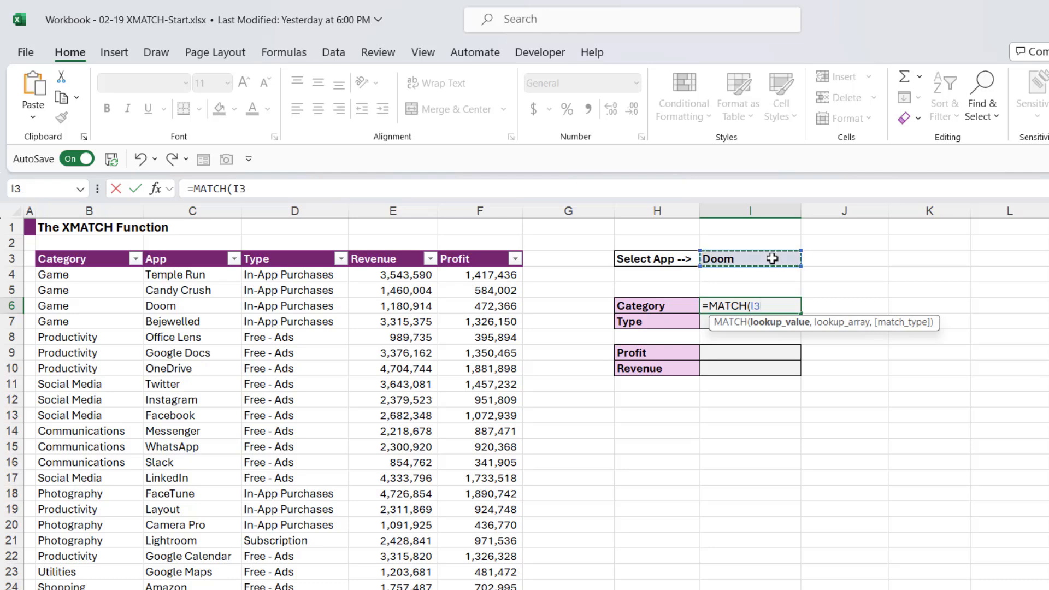
{"action": "type", "text": ",Apps[App"}
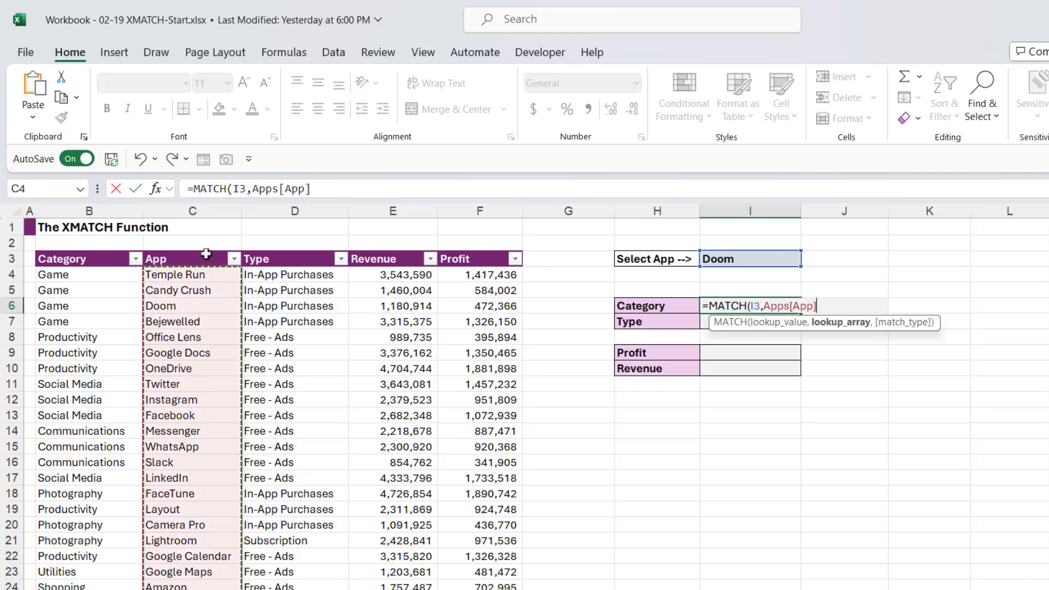
{"action": "type", "text": ","}
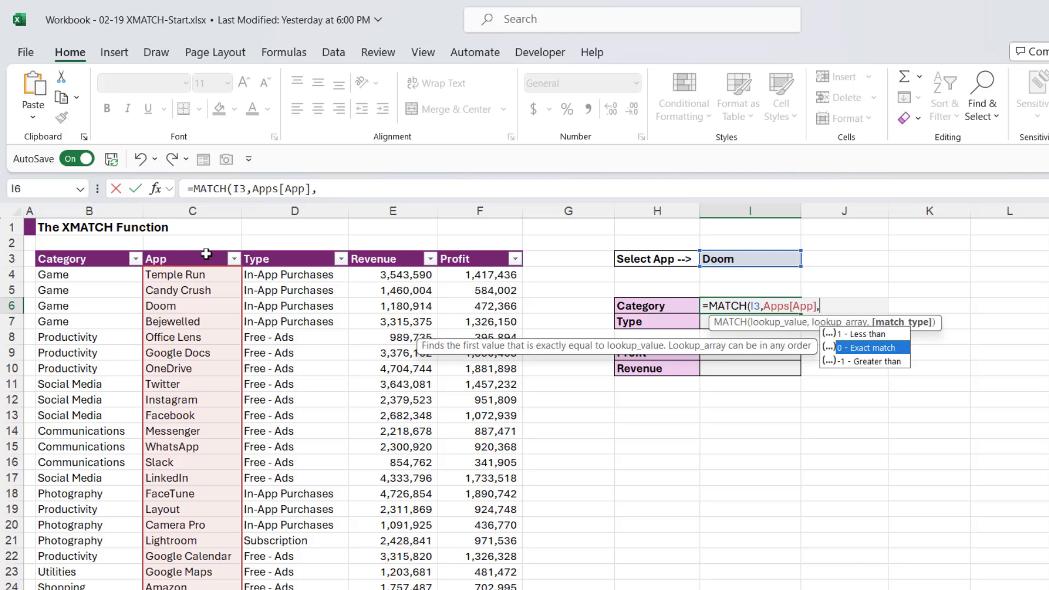
{"action": "type", "text": "0"}
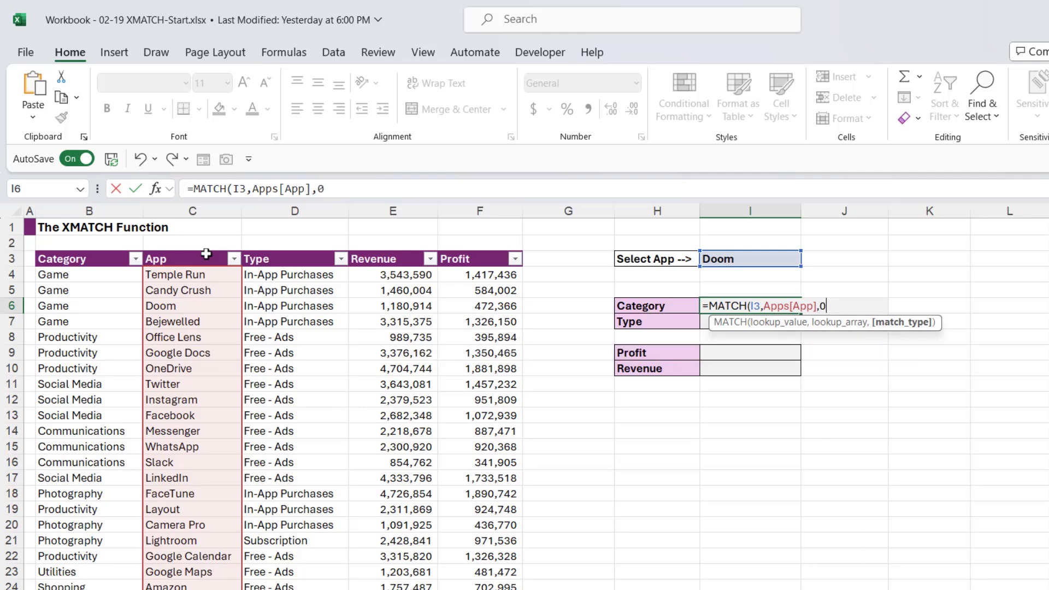
{"action": "type", "text": ")"}
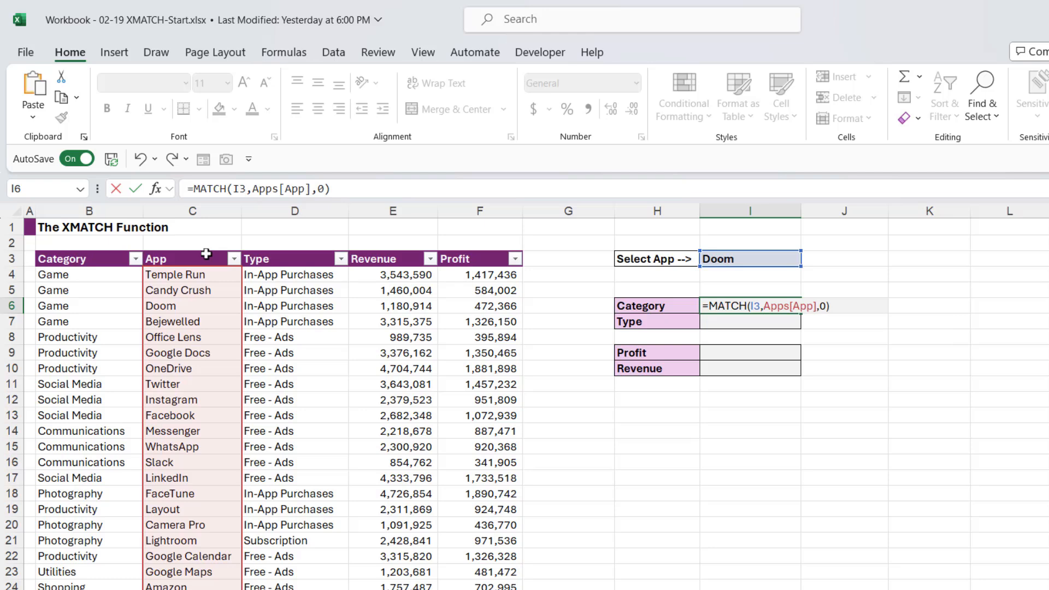
{"action": "key", "text": "Enter"}
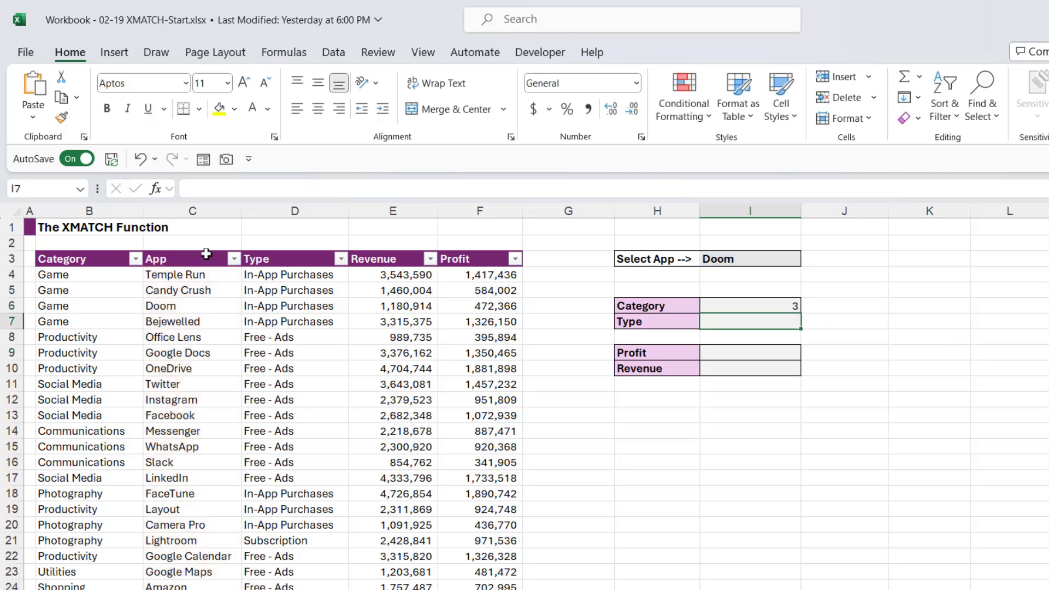
{"action": "left_click", "coordinate": [749, 306]}
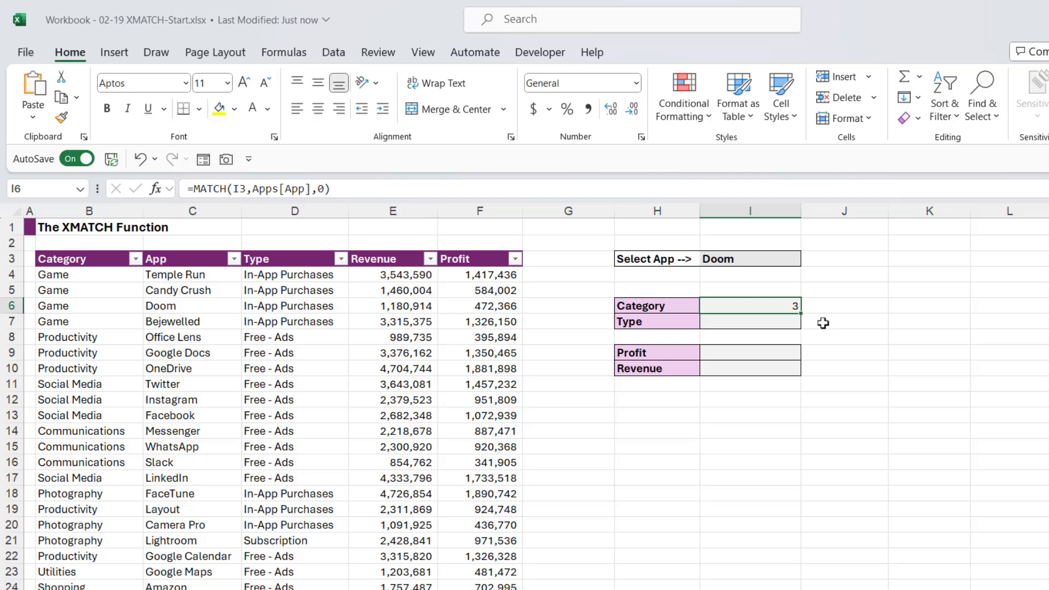
{"action": "mouse_move", "coordinate": [498, 454]}
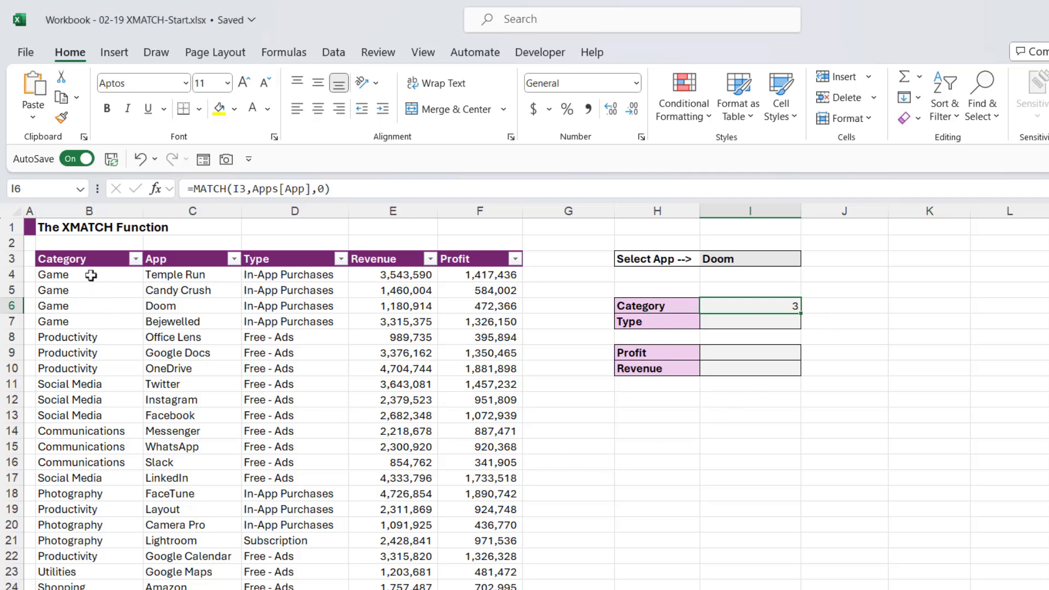
{"action": "mouse_move", "coordinate": [92, 289]}
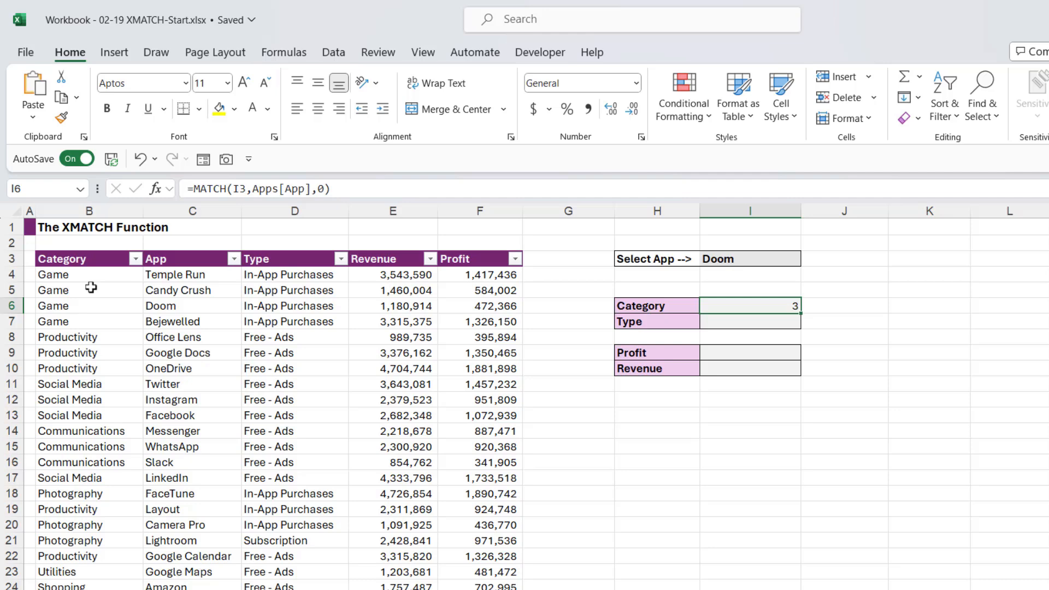
{"action": "mouse_move", "coordinate": [28, 274]}
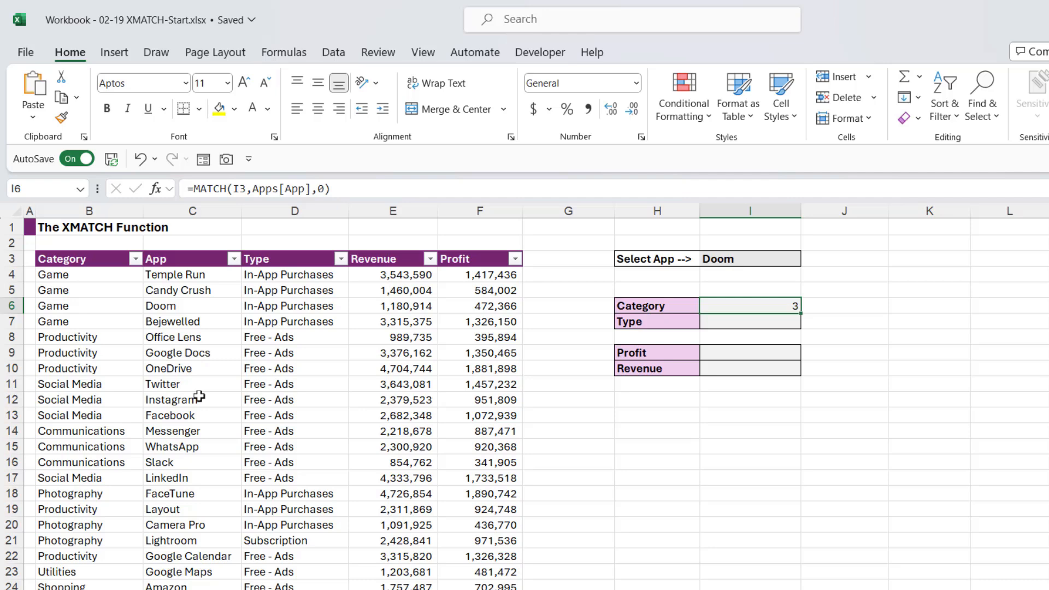
{"action": "mouse_move", "coordinate": [111, 282]}
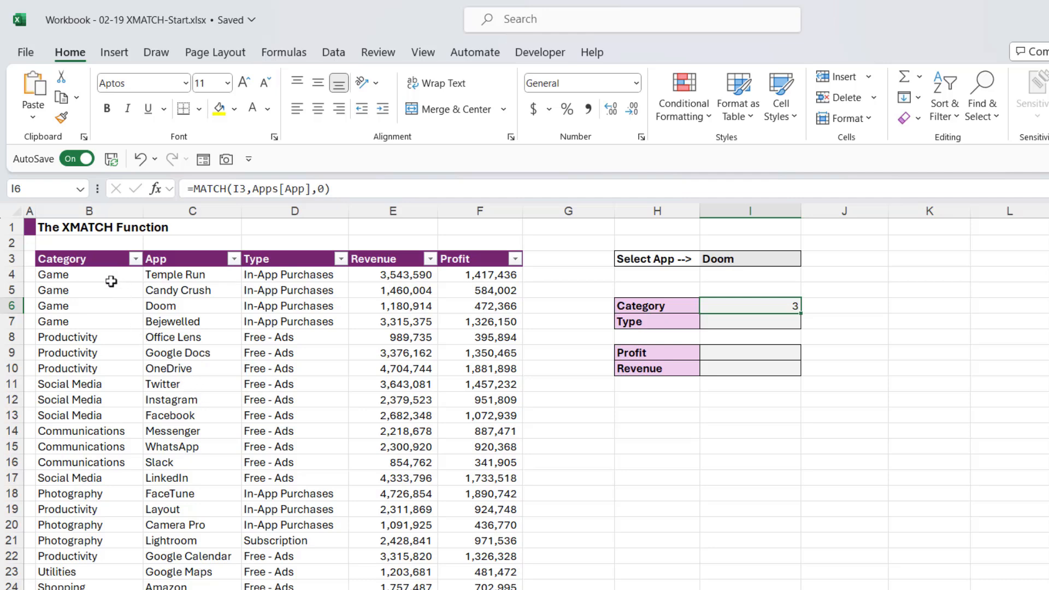
{"action": "left_click", "coordinate": [52, 305]}
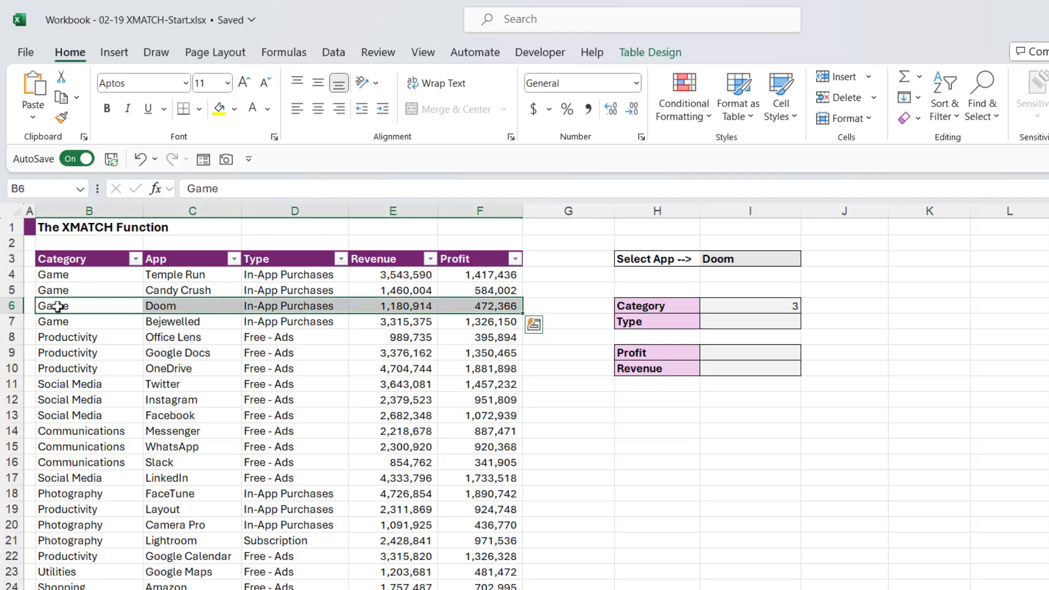
{"action": "mouse_move", "coordinate": [267, 402]}
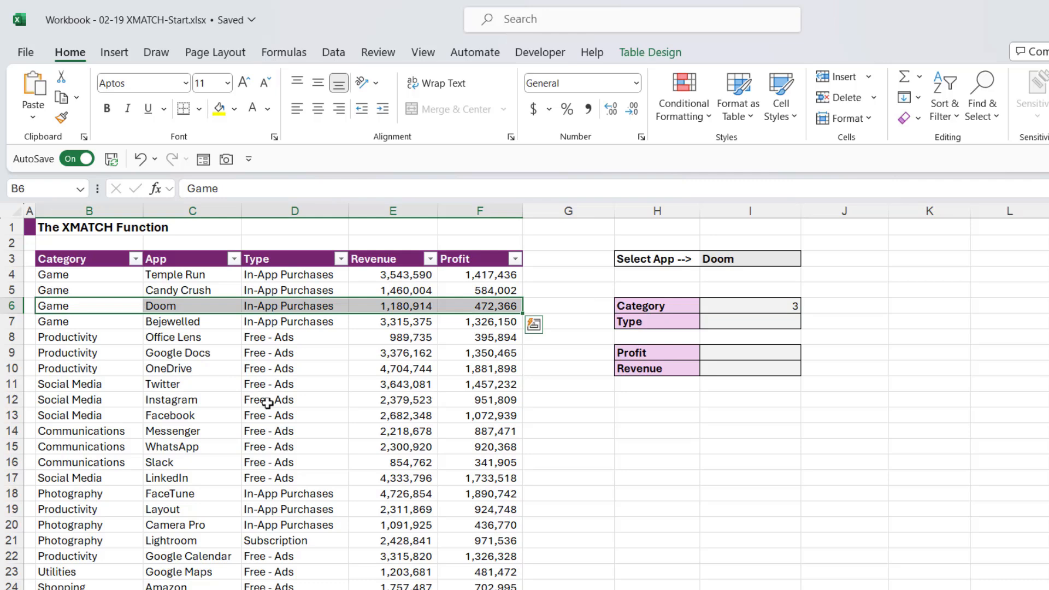
{"action": "left_click", "coordinate": [740, 306]}
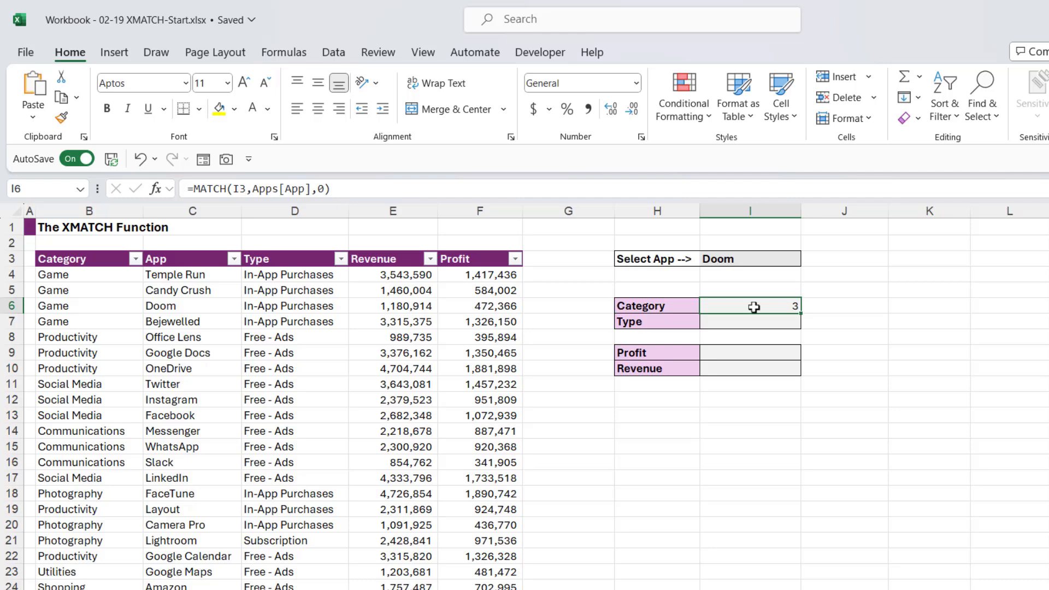
Complete =INDEX(Apps[Category],MATCH(I3,Apps[App],0)) in I6 to return Game, then begin replacing it with a new formula
{"action": "double_click", "coordinate": [749, 306]}
{"action": "type", "text": "INDEX"}
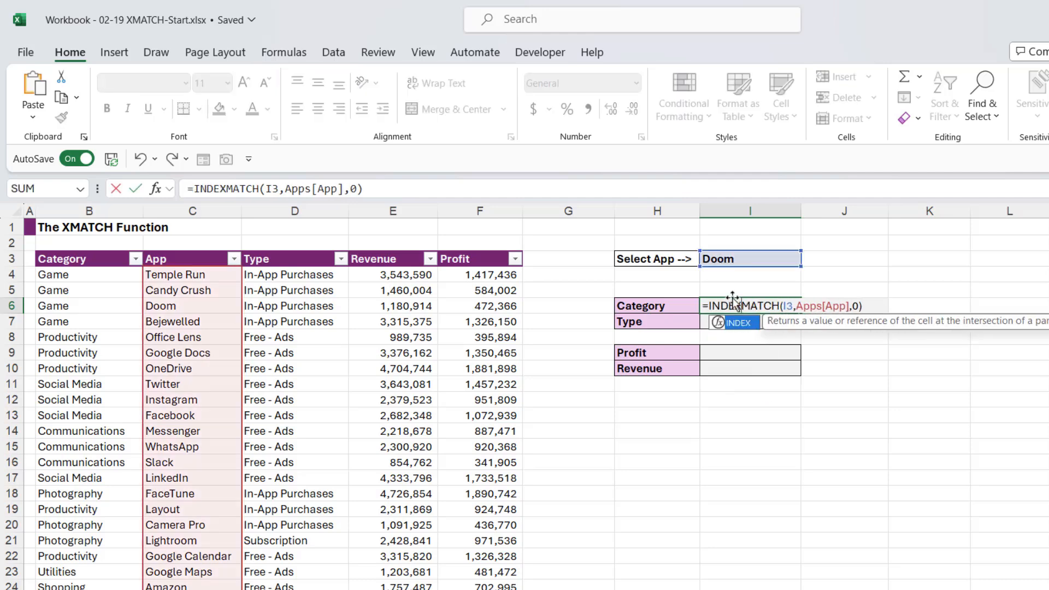
{"action": "type", "text": "(Apps[Category],"}
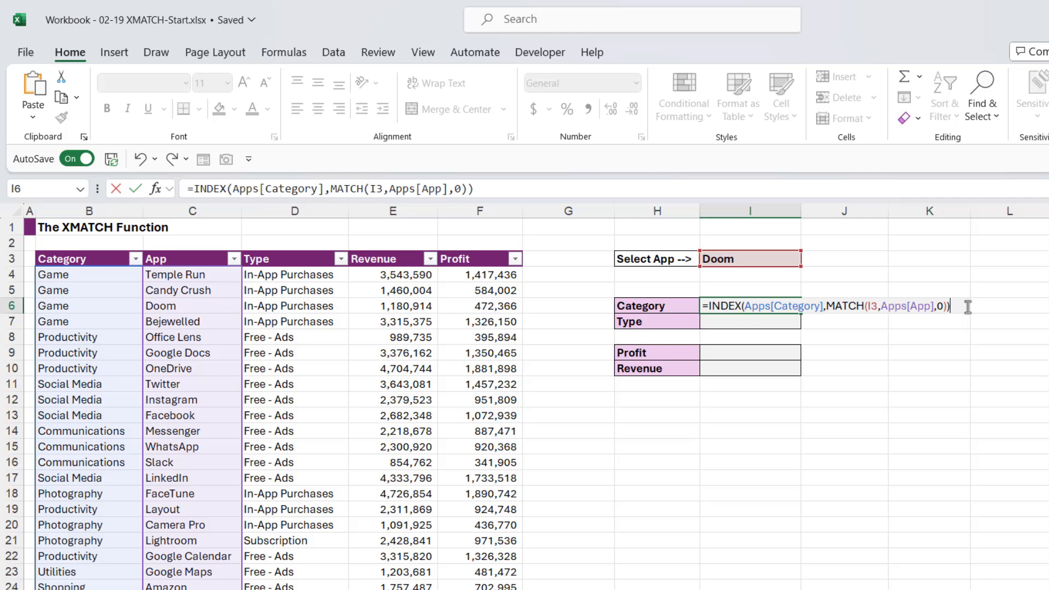
{"action": "key", "text": "Enter"}
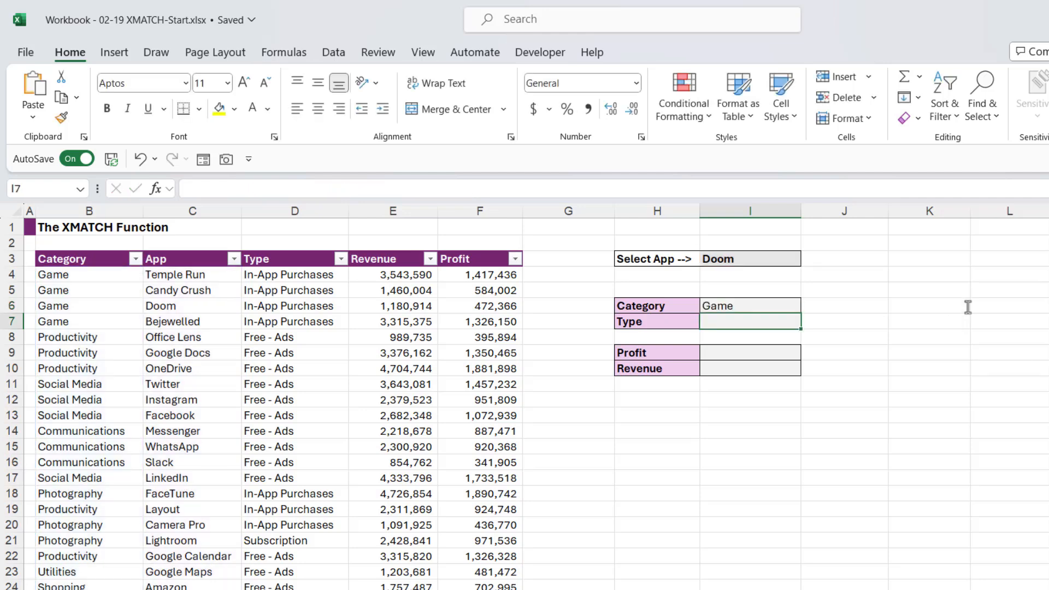
{"action": "mouse_move", "coordinate": [778, 307]}
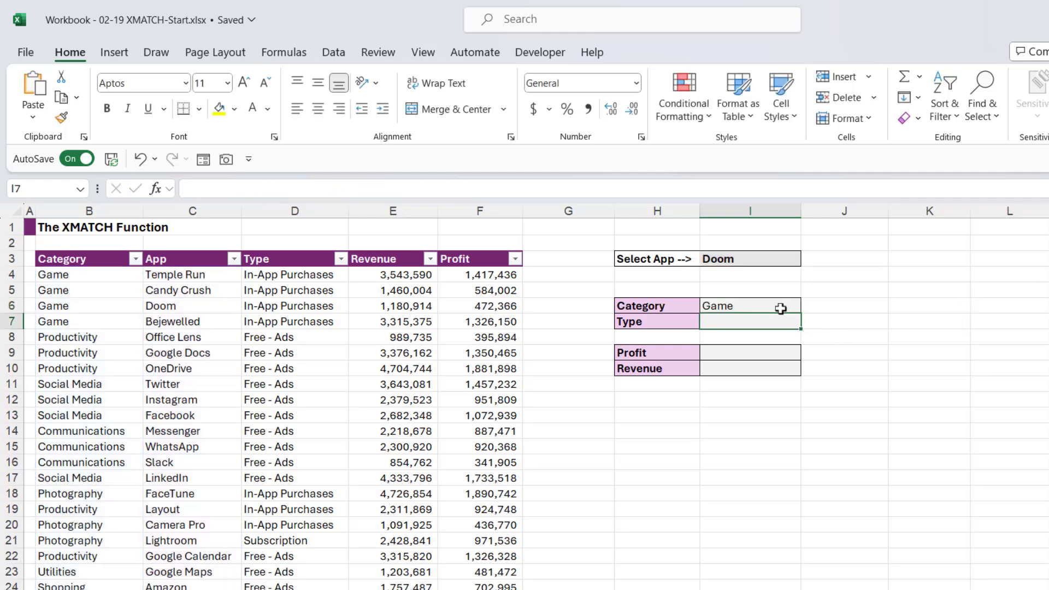
{"action": "left_click", "coordinate": [750, 305]}
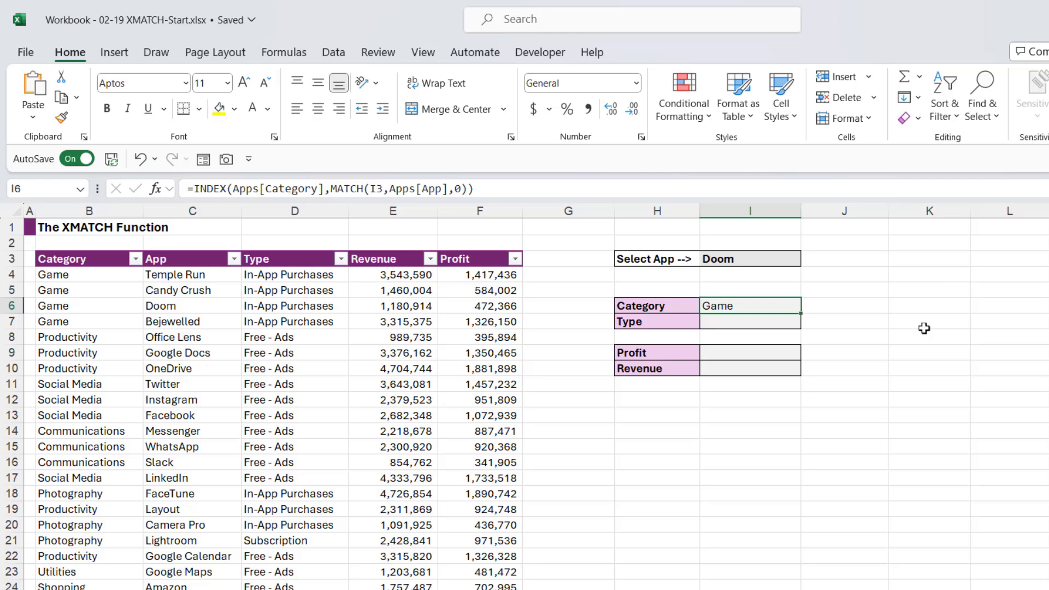
{"action": "type", "text": "="}
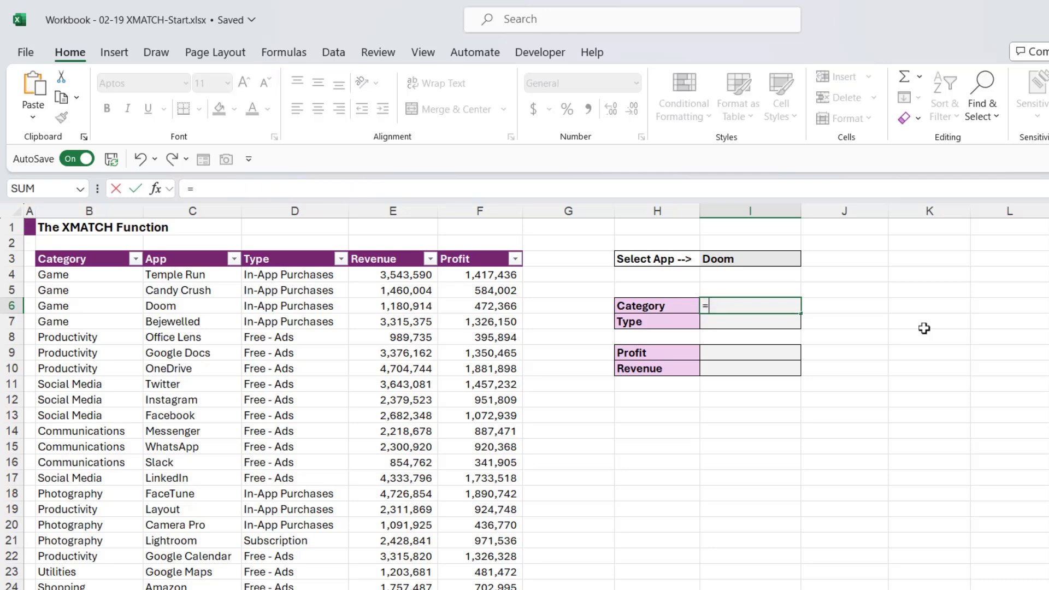
Enter =XMATCH(I3,Apps[App],0,1) in I6 with exact match and first-to-last search, returning 3
{"action": "type", "text": "XMATCH"}
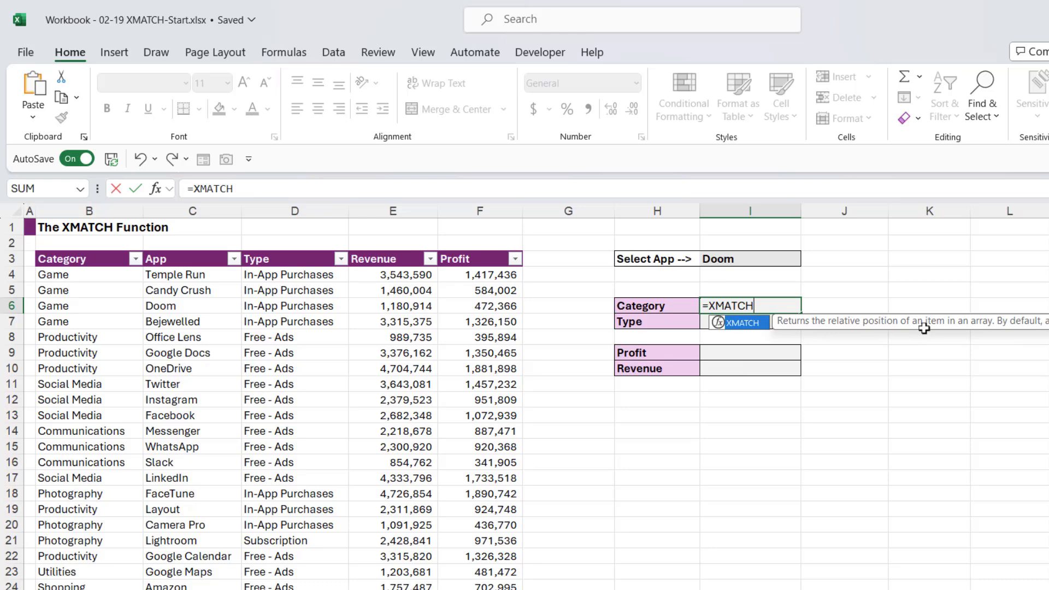
{"action": "type", "text": "("}
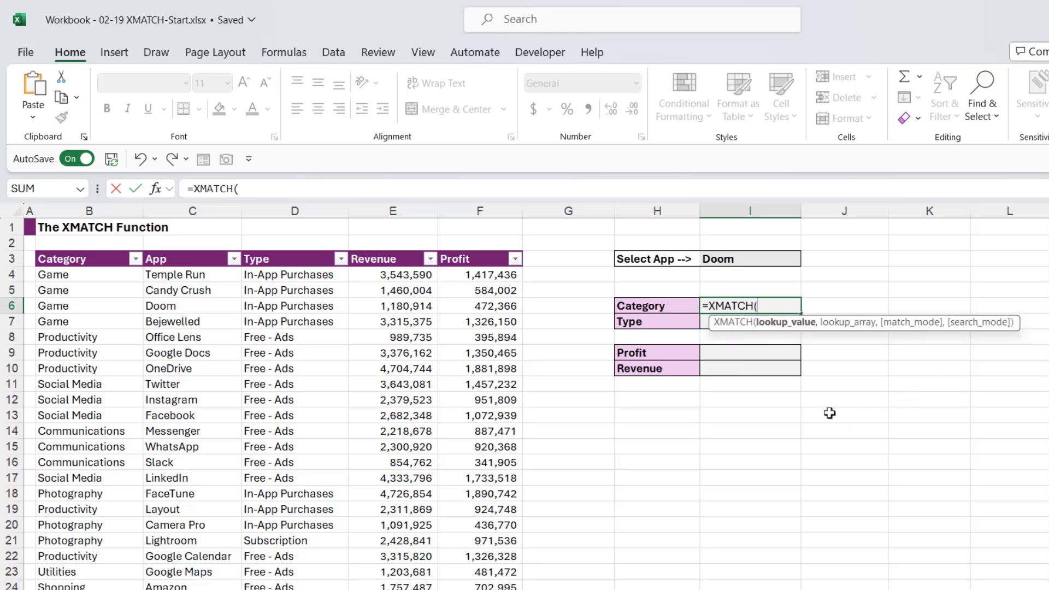
{"action": "mouse_move", "coordinate": [832, 334]}
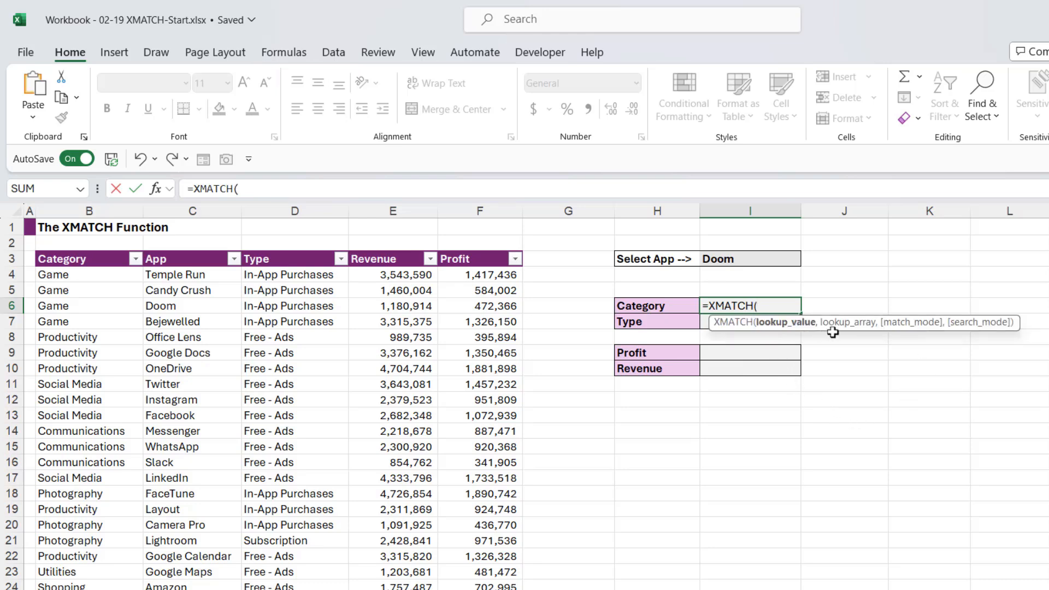
{"action": "mouse_move", "coordinate": [938, 358]}
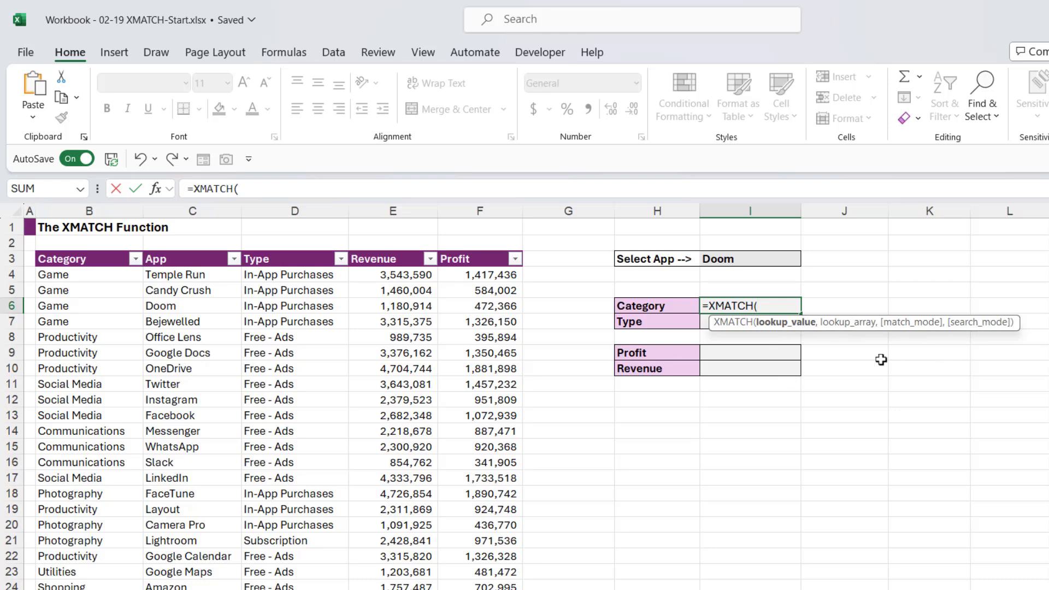
{"action": "mouse_move", "coordinate": [855, 367]}
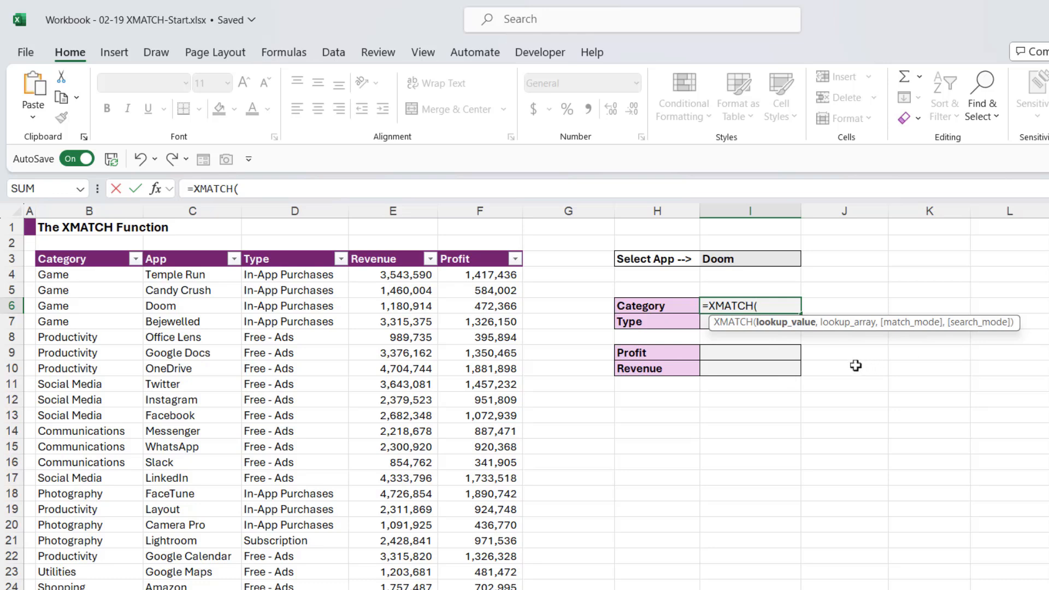
{"action": "left_click", "coordinate": [749, 258]}
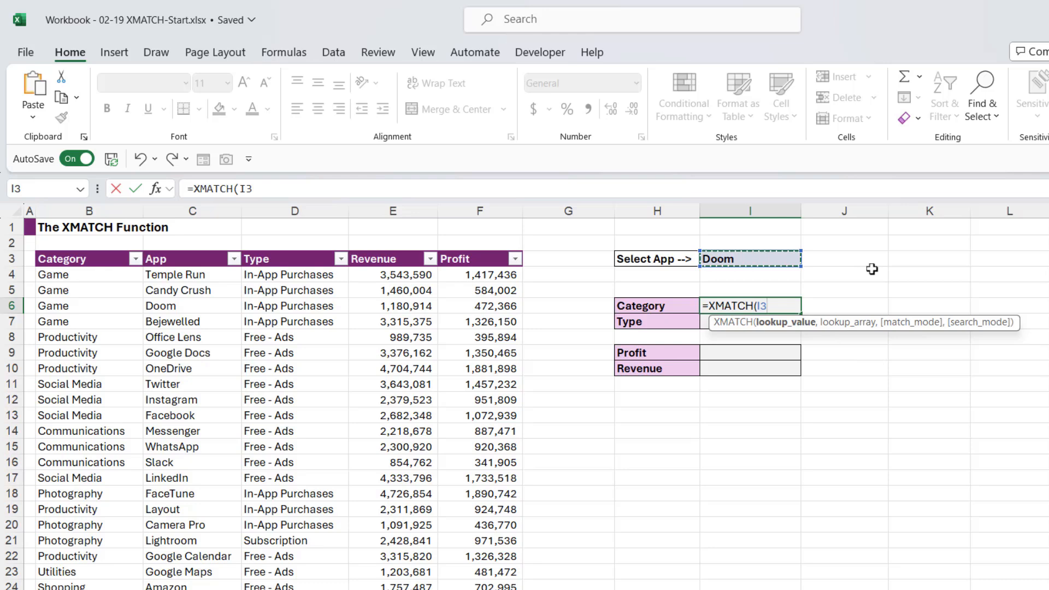
{"action": "type", "text": ","}
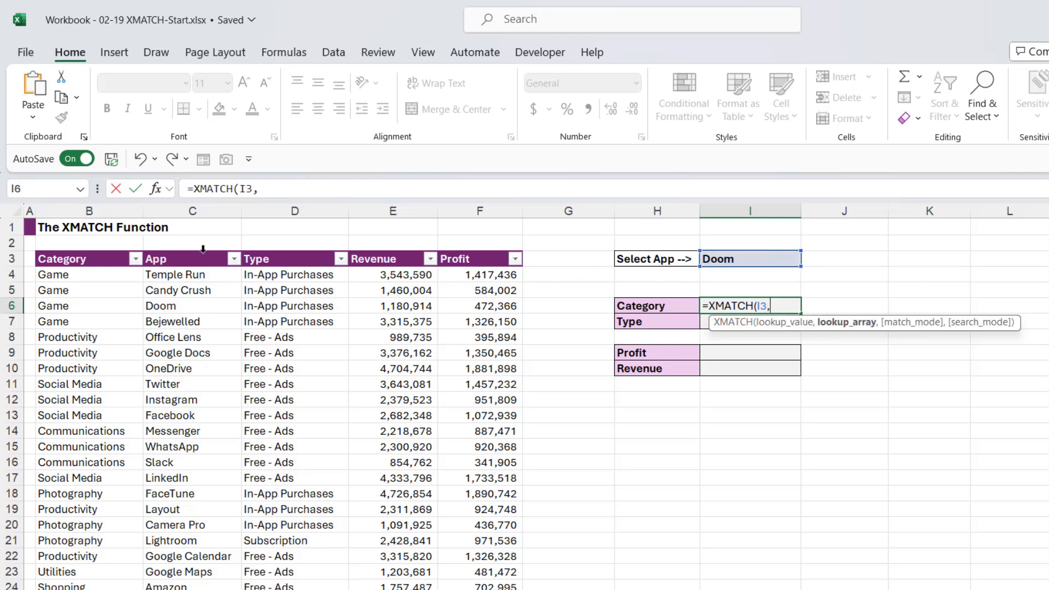
{"action": "left_click", "coordinate": [191, 258]}
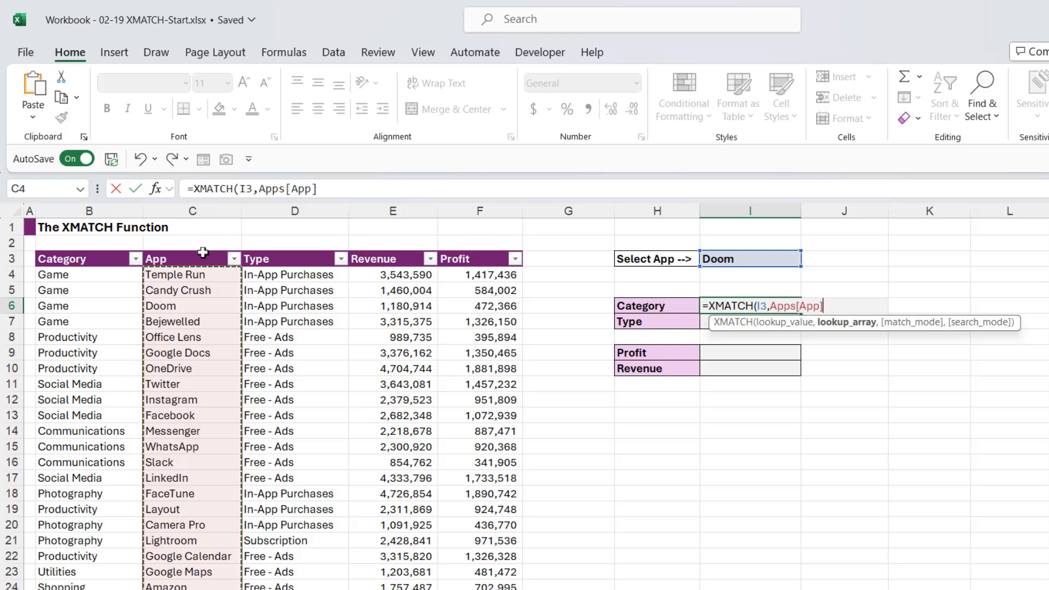
{"action": "type", "text": ","}
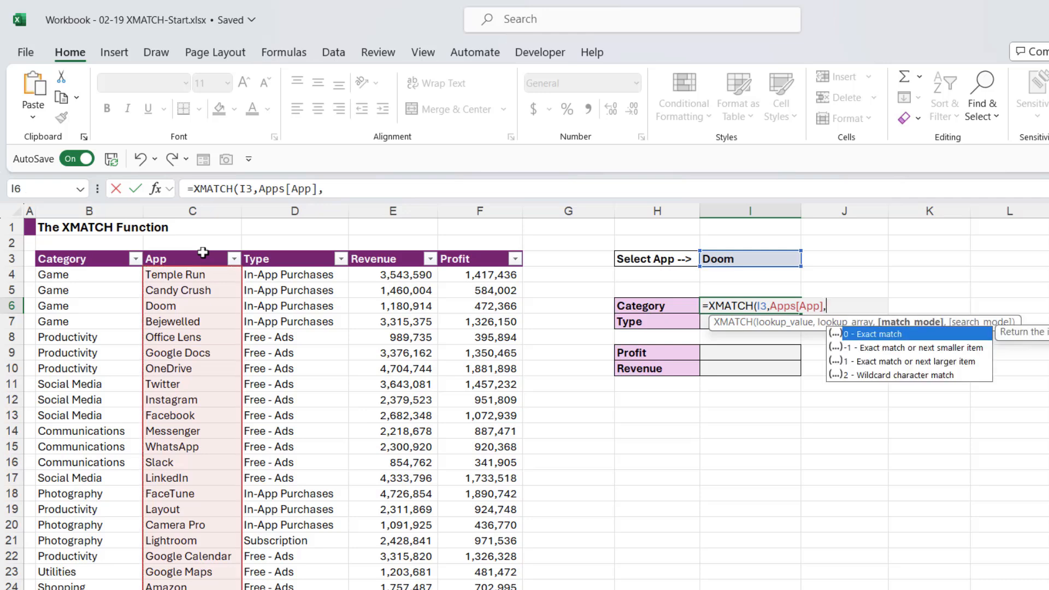
{"action": "mouse_move", "coordinate": [203, 249]}
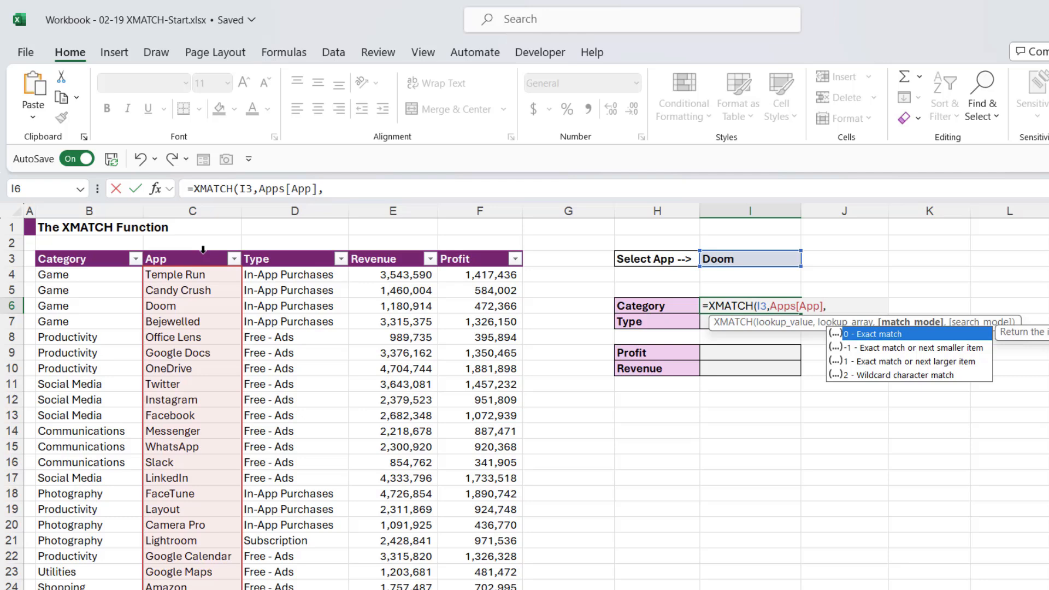
{"action": "type", "text": "0"}
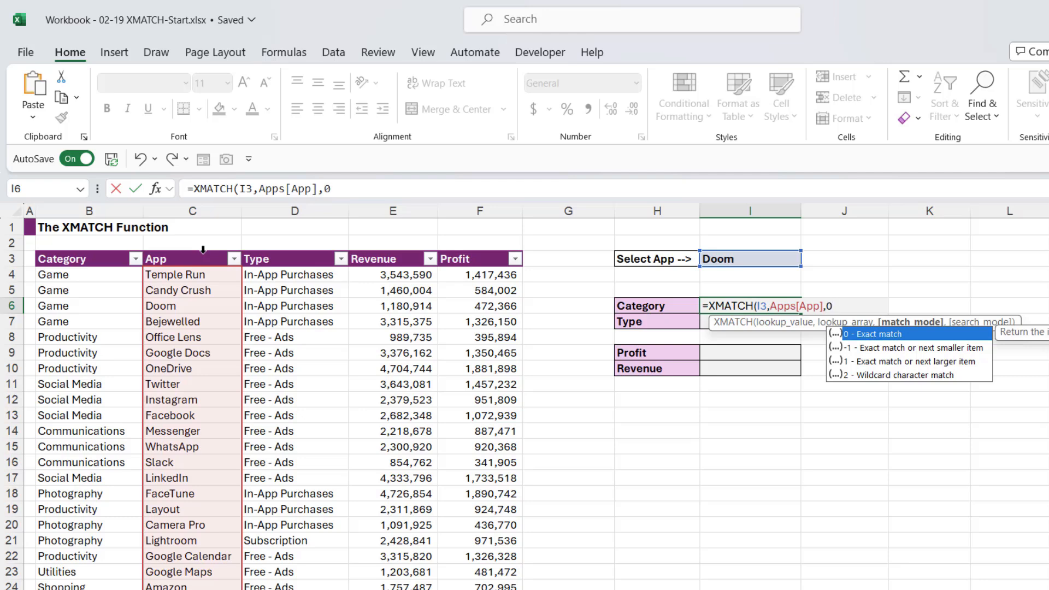
{"action": "type", "text": ","}
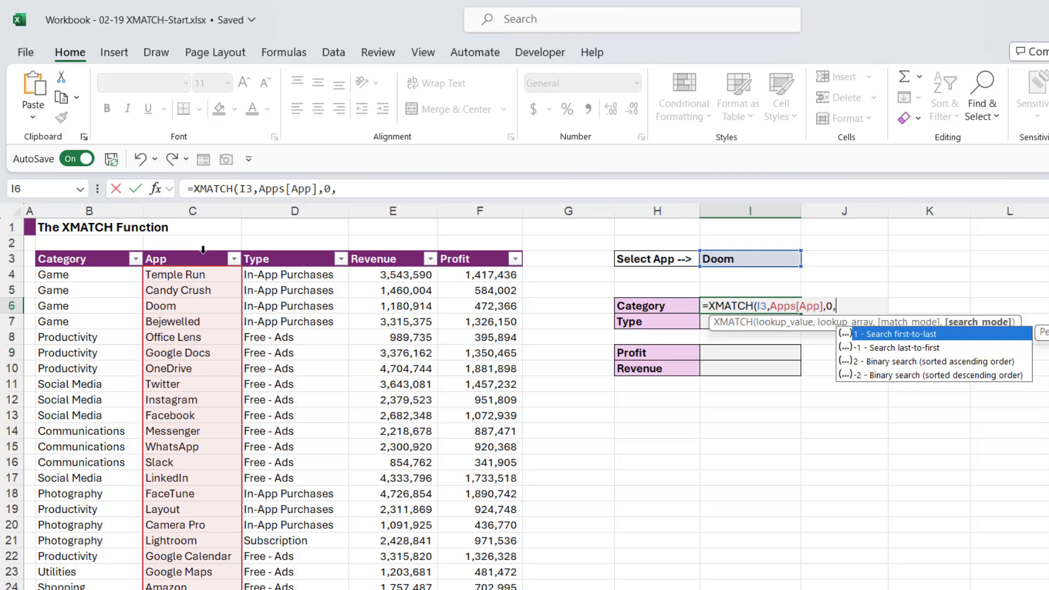
{"action": "type", "text": "1"}
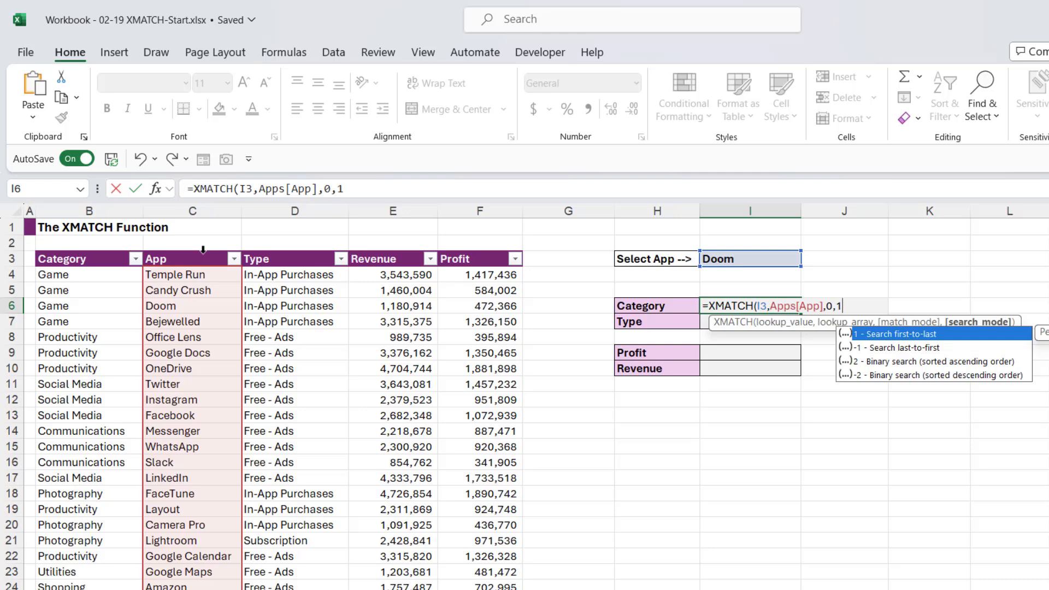
{"action": "type", "text": ","}
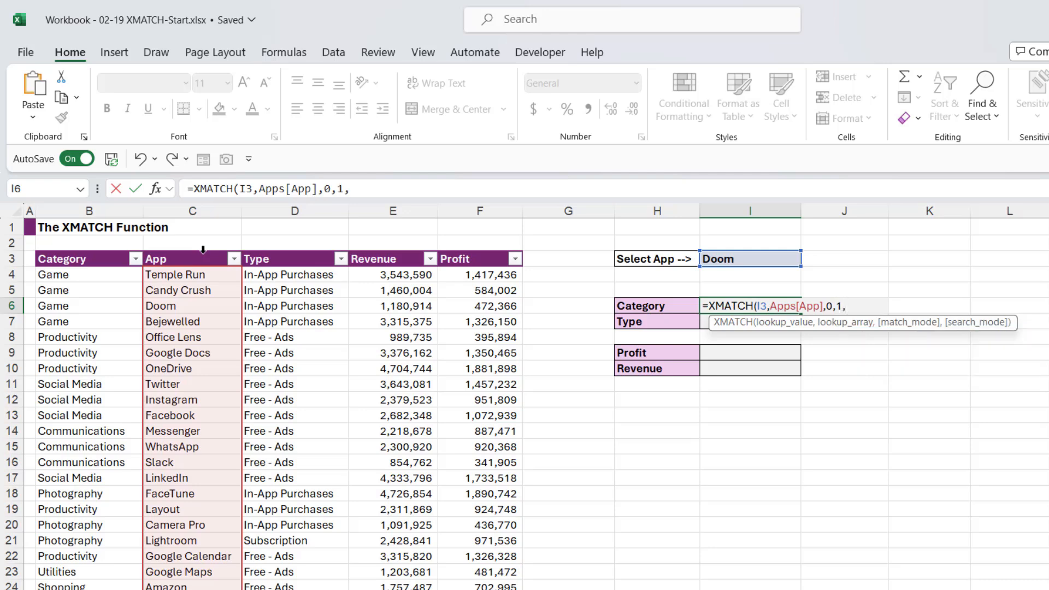
{"action": "key", "text": "Enter"}
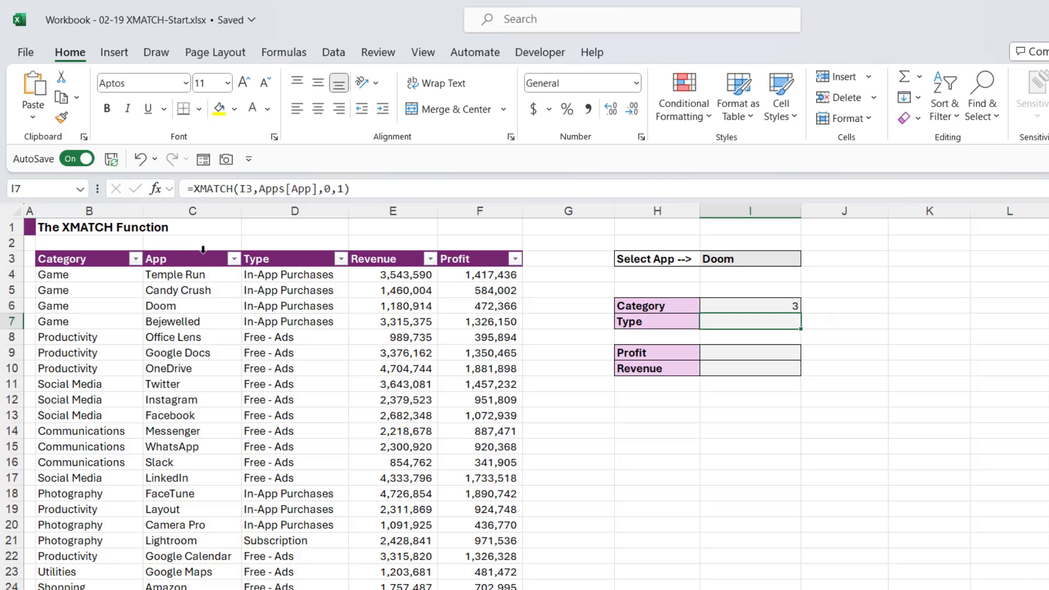
Wrap I6's XMATCH inside INDEX(Apps[Category],...) so the cell returns Game for Doom
{"action": "left_click", "coordinate": [749, 306]}
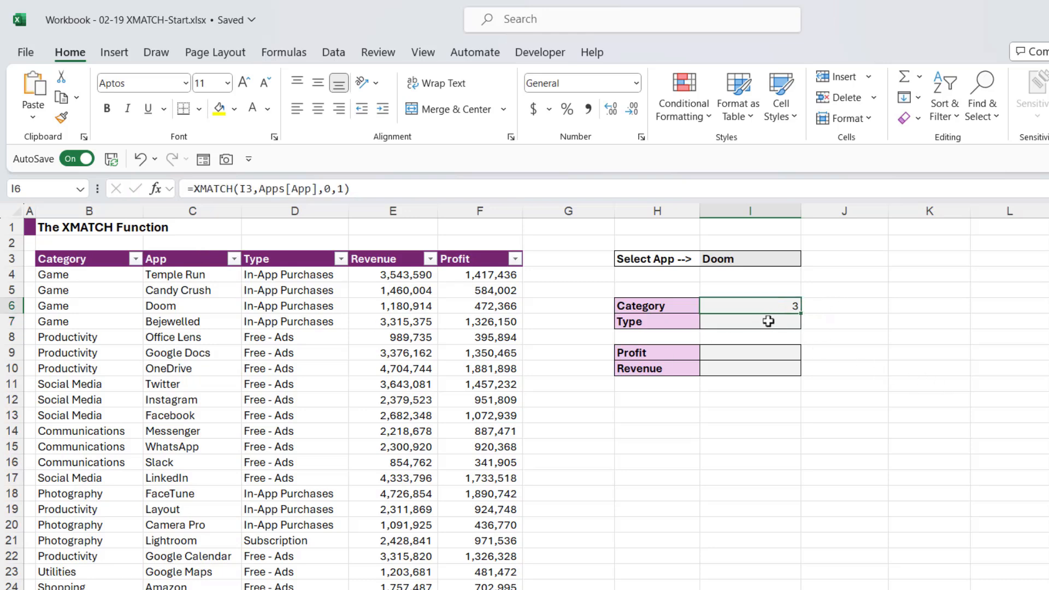
{"action": "double_click", "coordinate": [749, 306]}
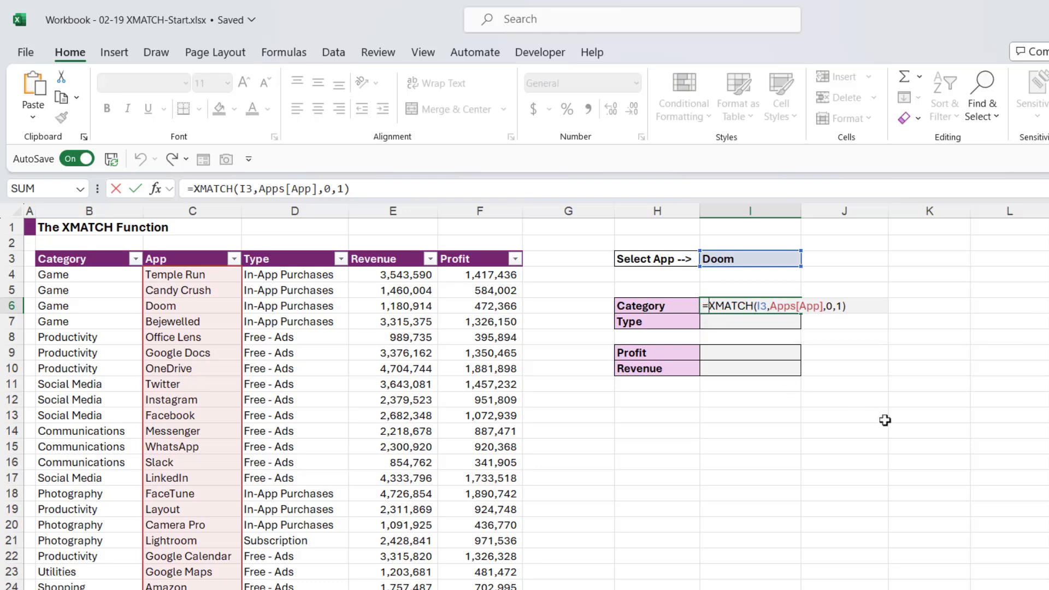
{"action": "type", "text": "INDEX(Apps[Category],"}
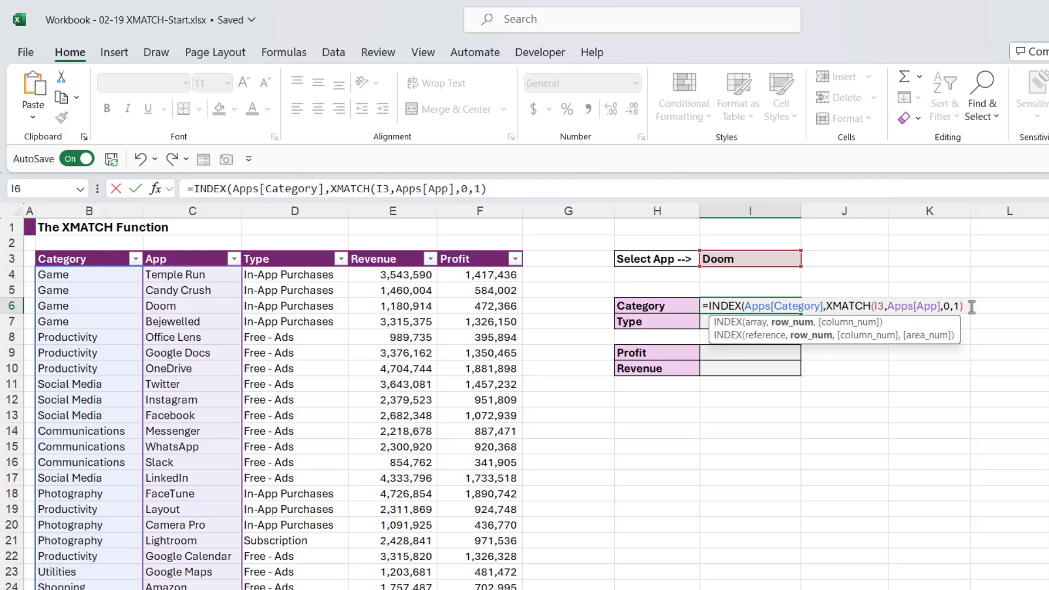
{"action": "mouse_move", "coordinate": [987, 306]}
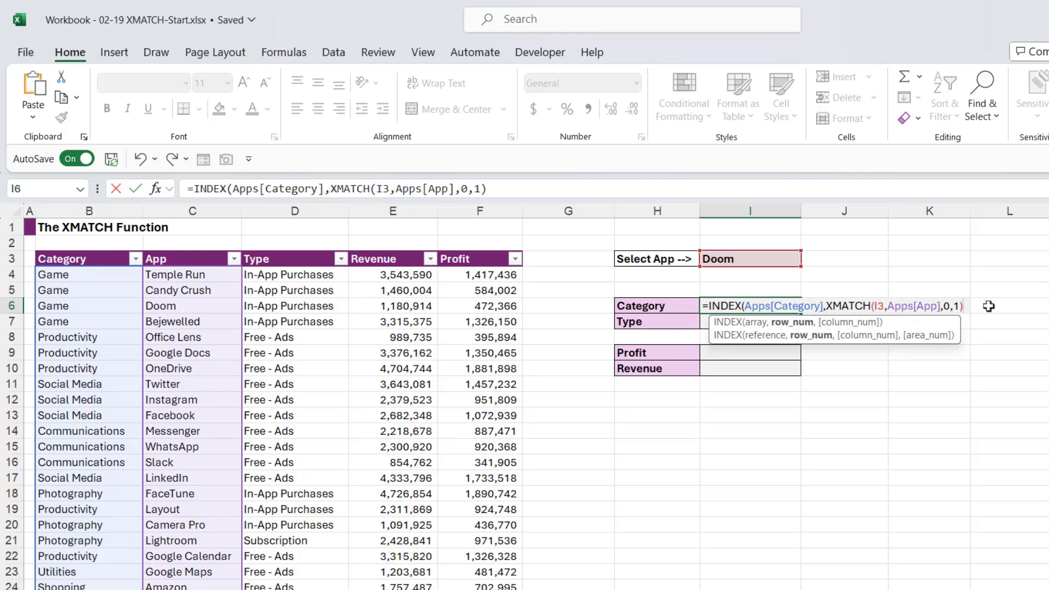
{"action": "type", "text": ")"}
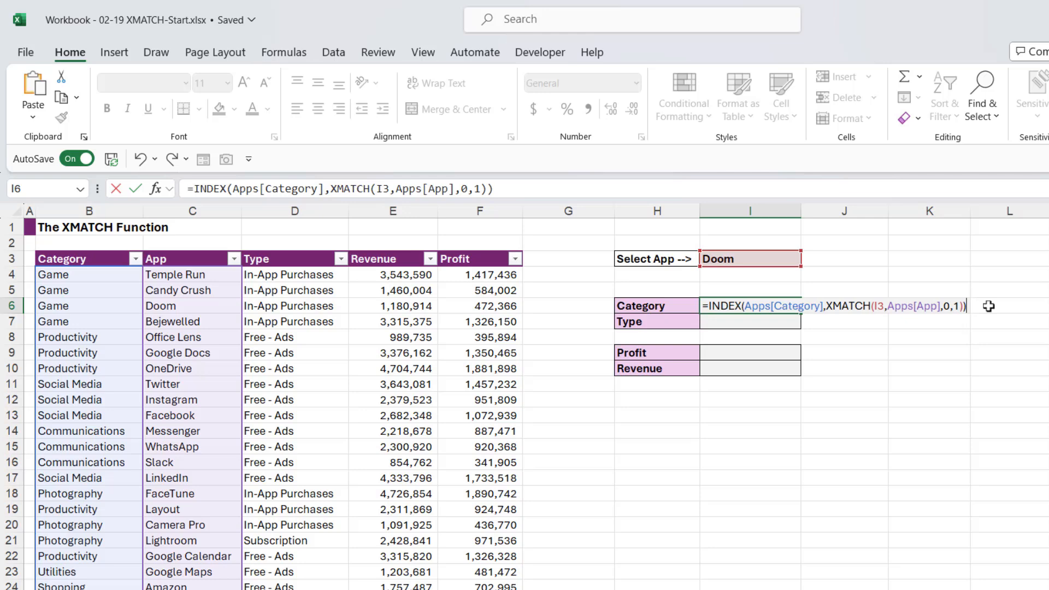
{"action": "key", "text": "Enter"}
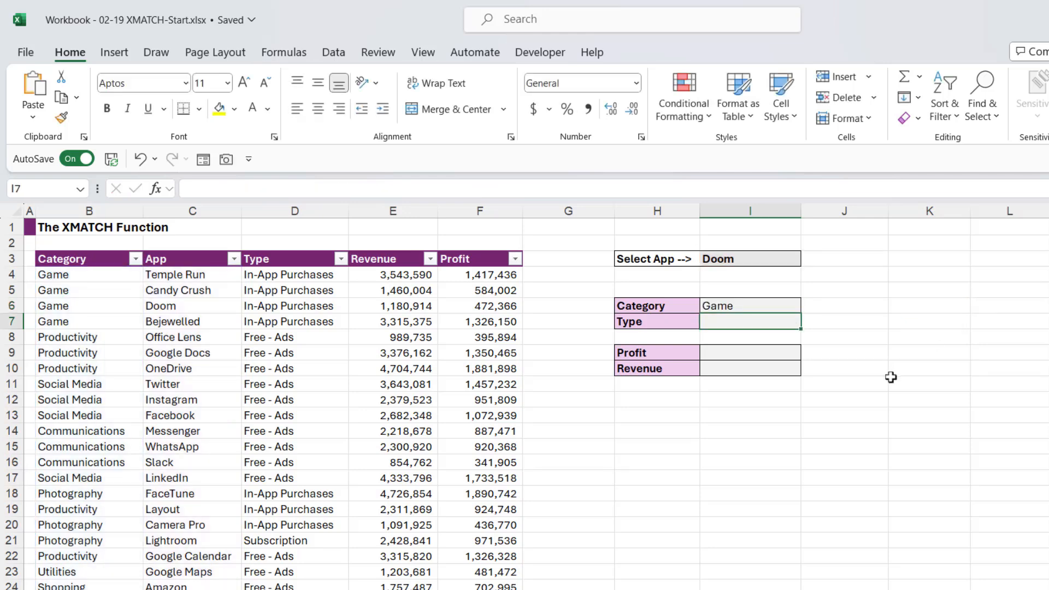